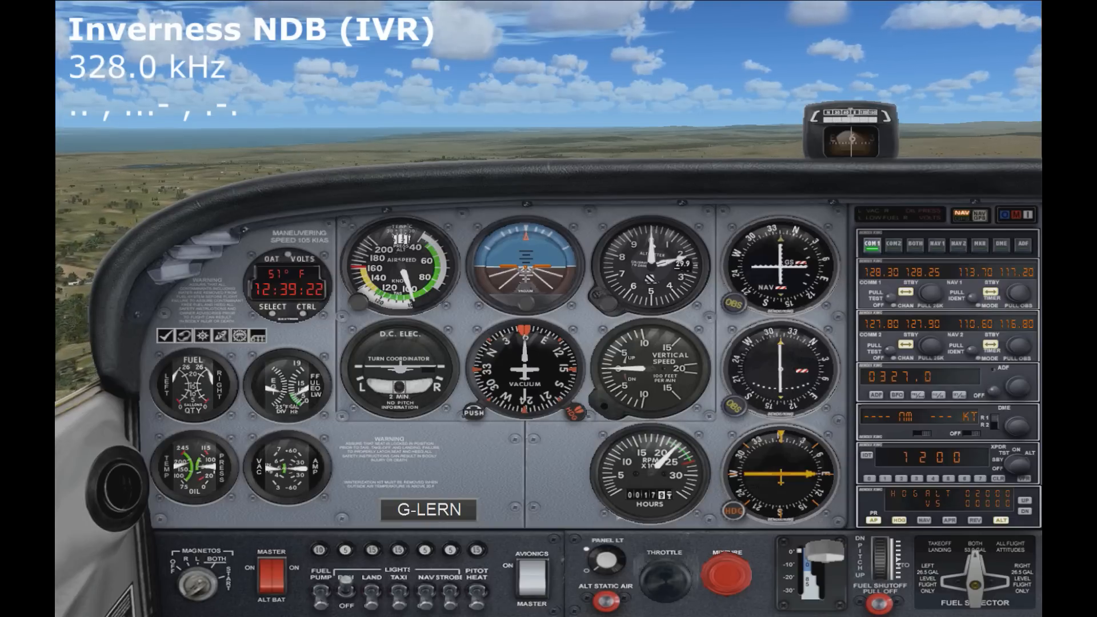
mouse_move(771, 24)
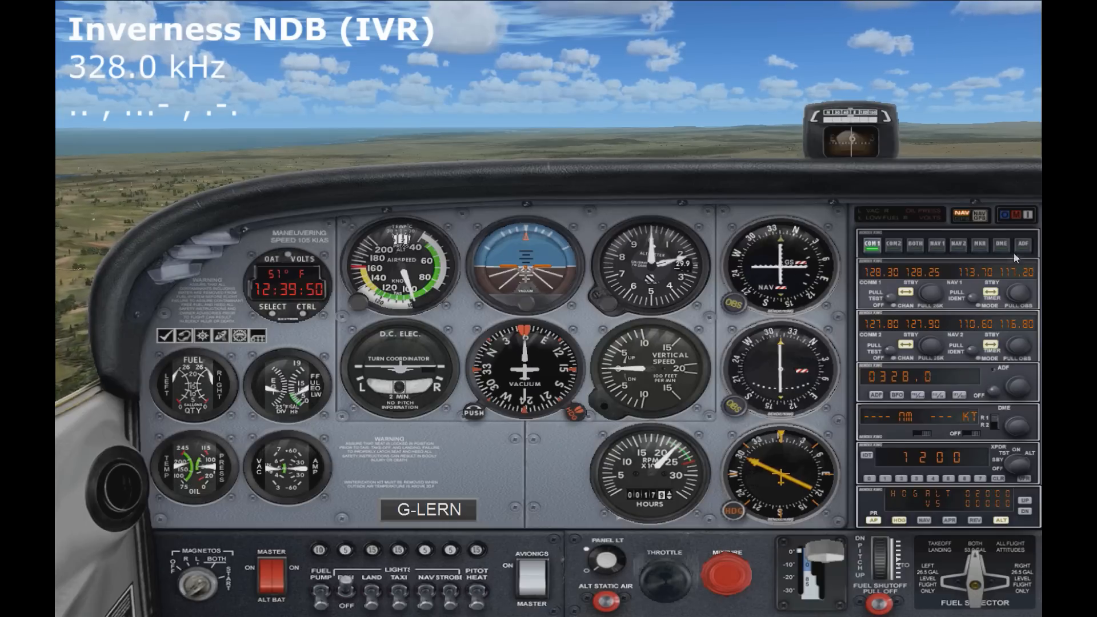
mouse_move(825, 274)
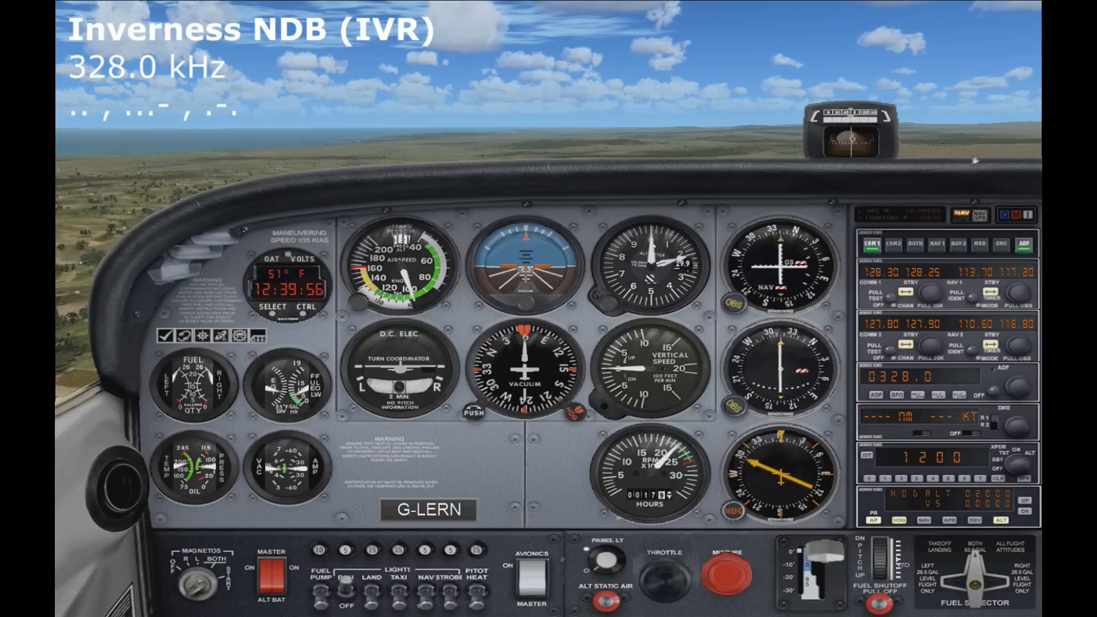
mouse_move(955, 131)
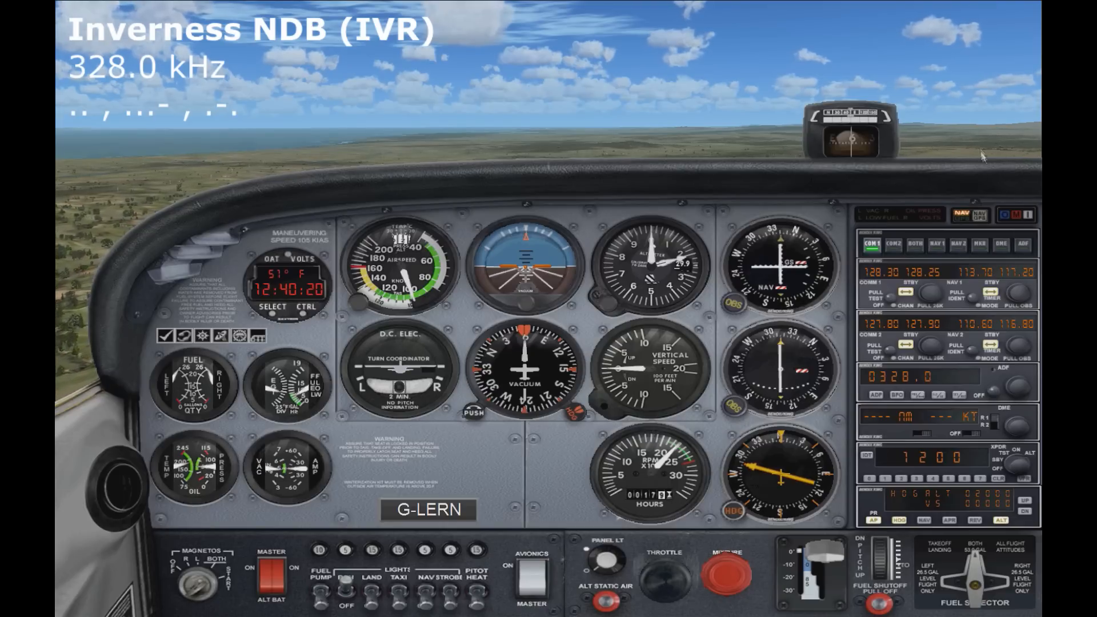
mouse_move(979, 142)
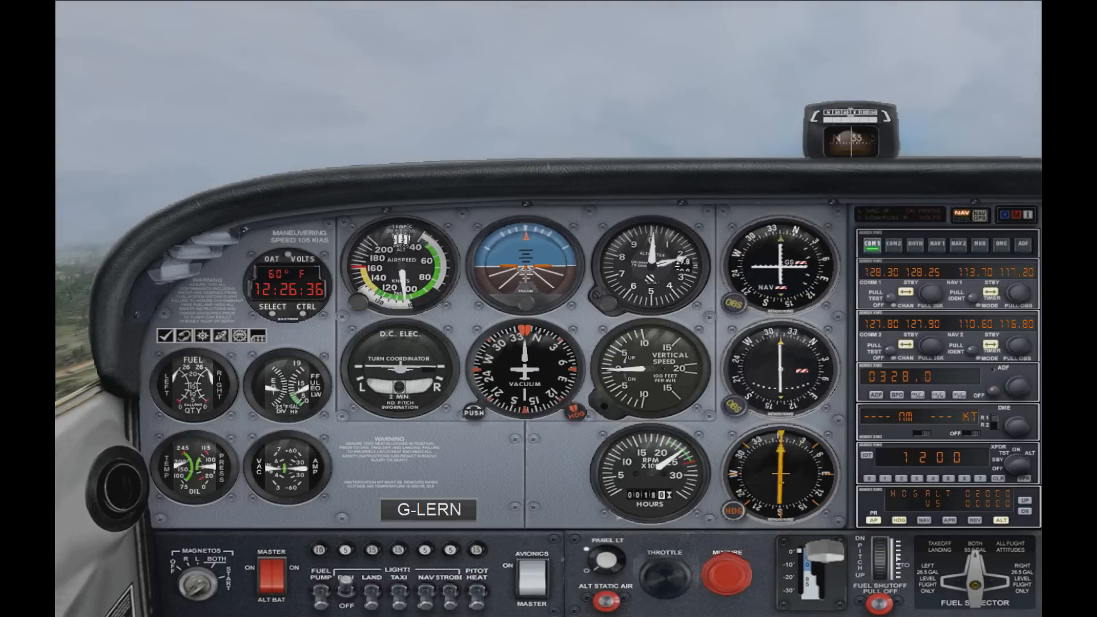
mouse_move(563, 474)
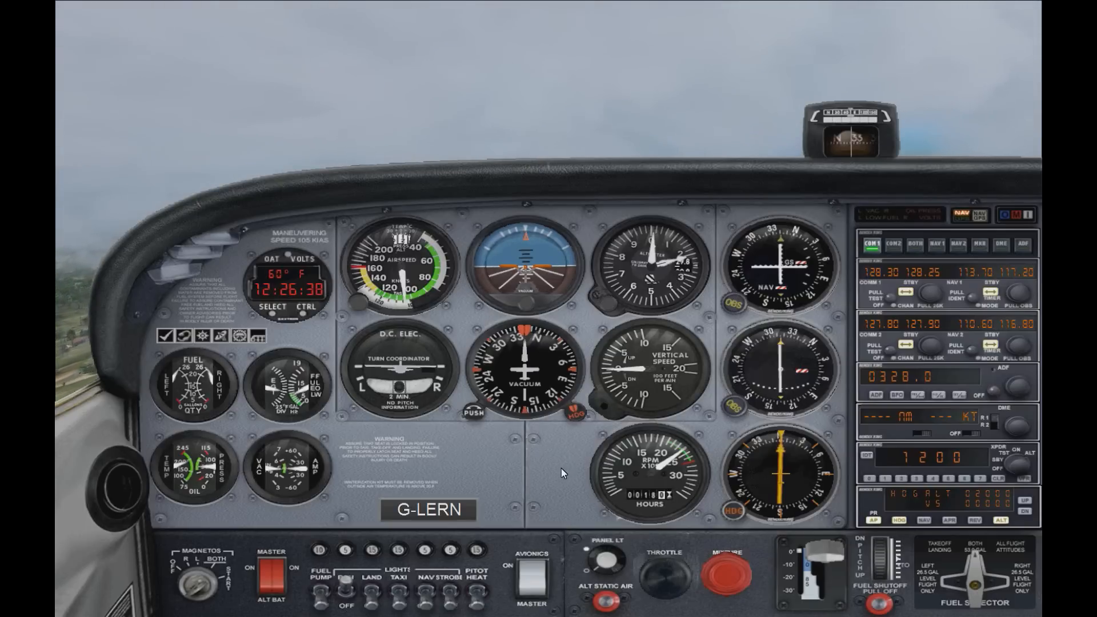